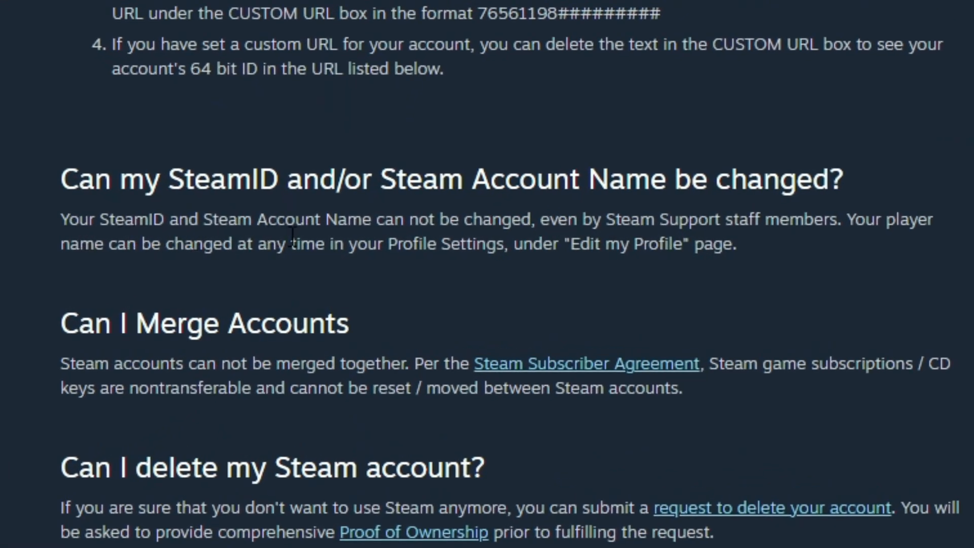
mouse_move(494, 285)
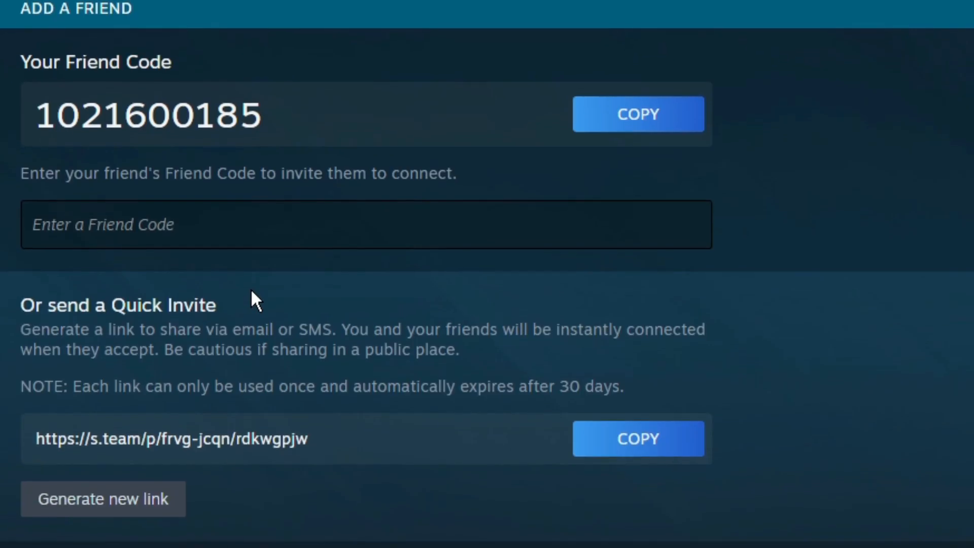
Scroll down the Add a Friend page to see the friend code and quick invite link.
scroll("down", 3)
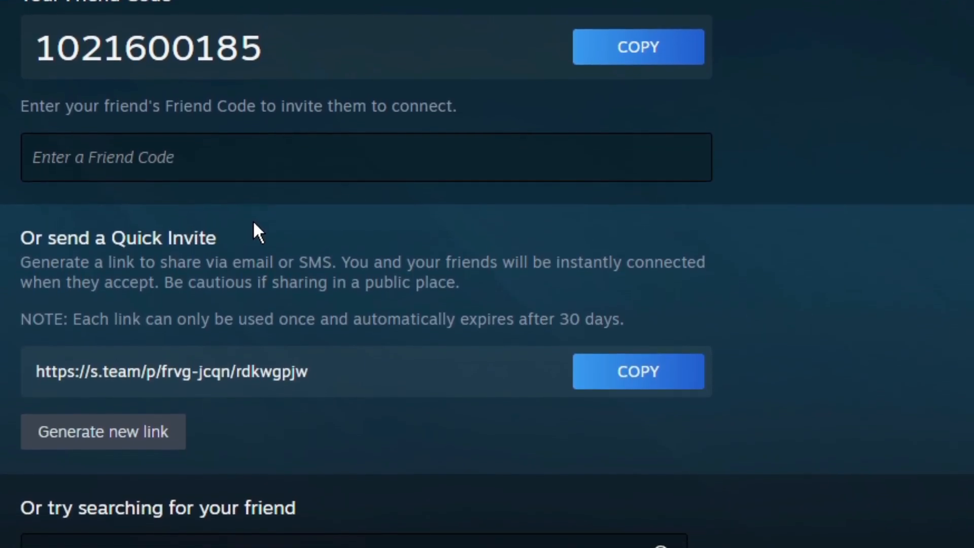
scroll("down", 3)
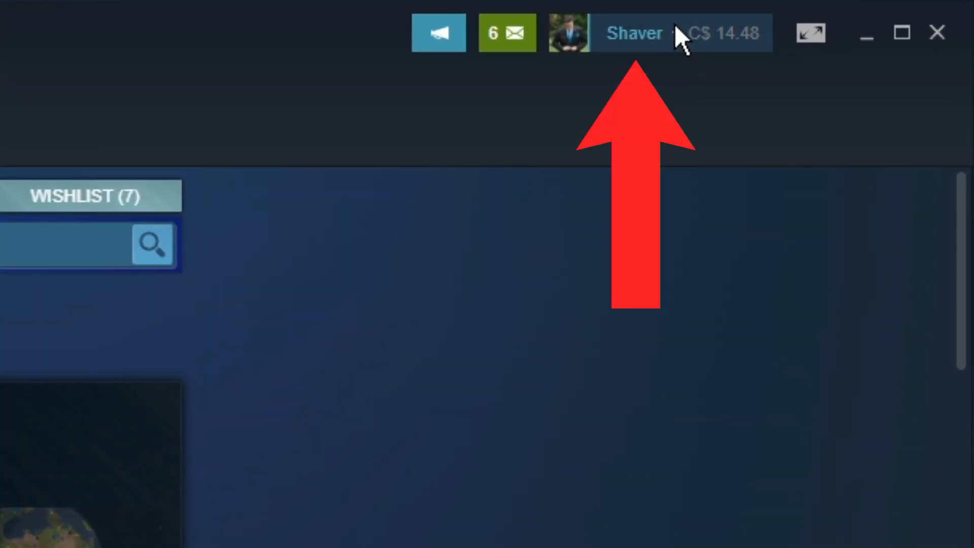
Go from the account dropdown to your profile page and open Edit Profile.
left_click(634, 33)
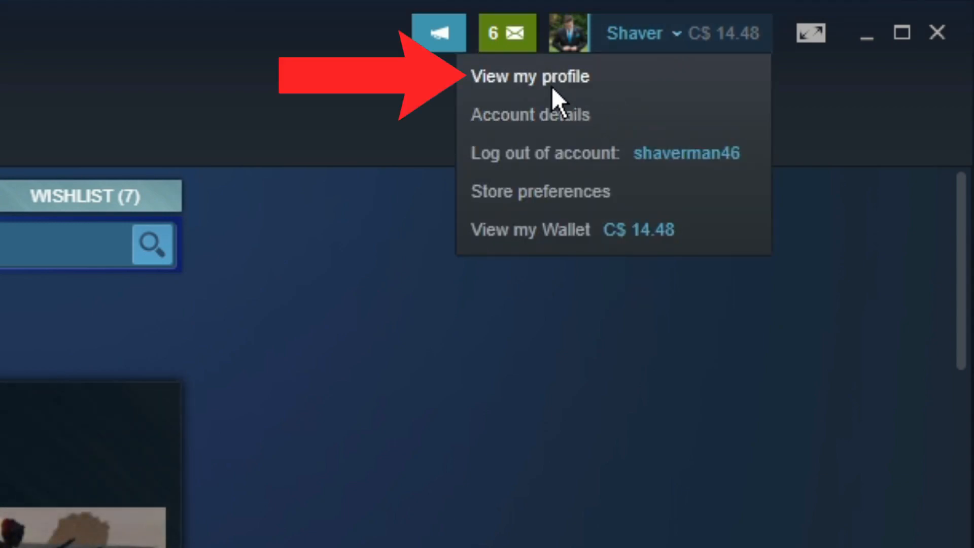
left_click(528, 75)
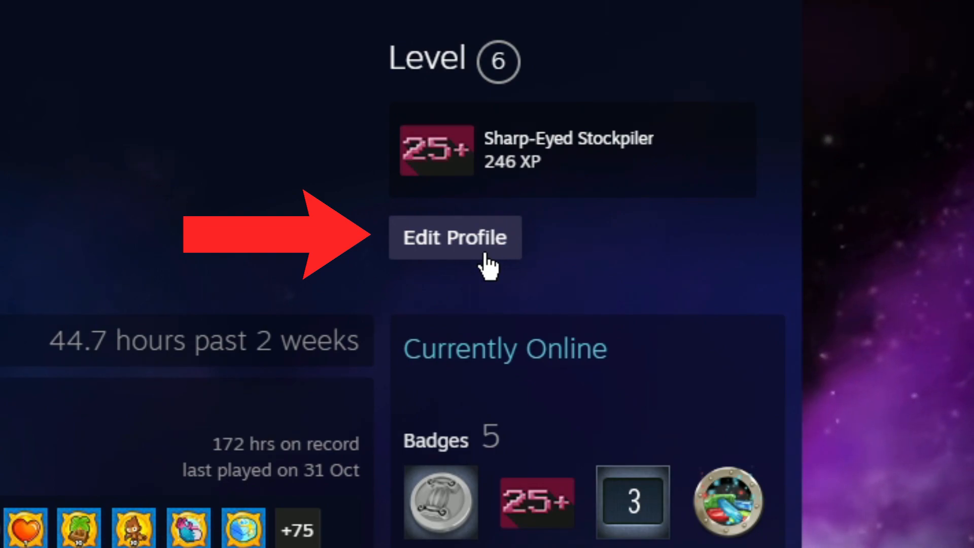
left_click(456, 237)
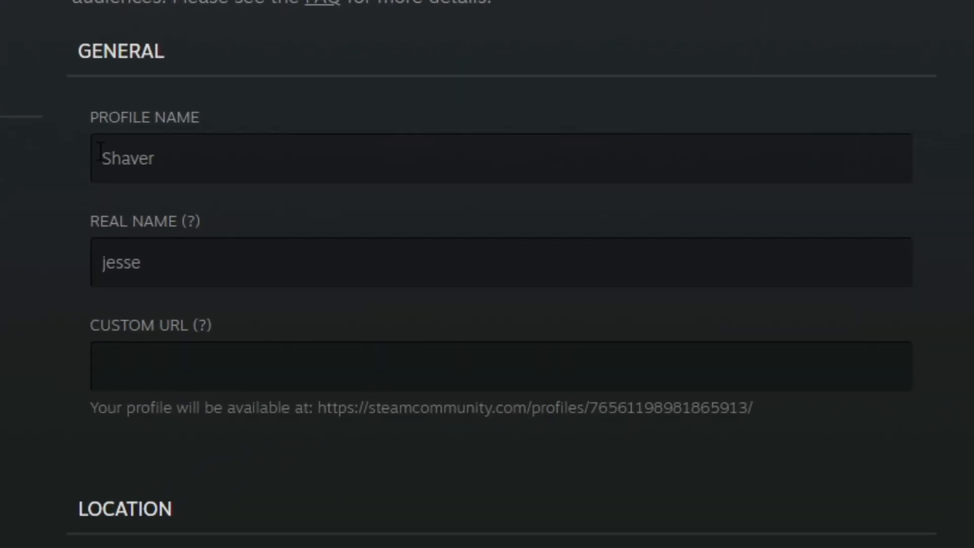
Replace the profile name Shaver with JJS and save the profile.
double_click(128, 157)
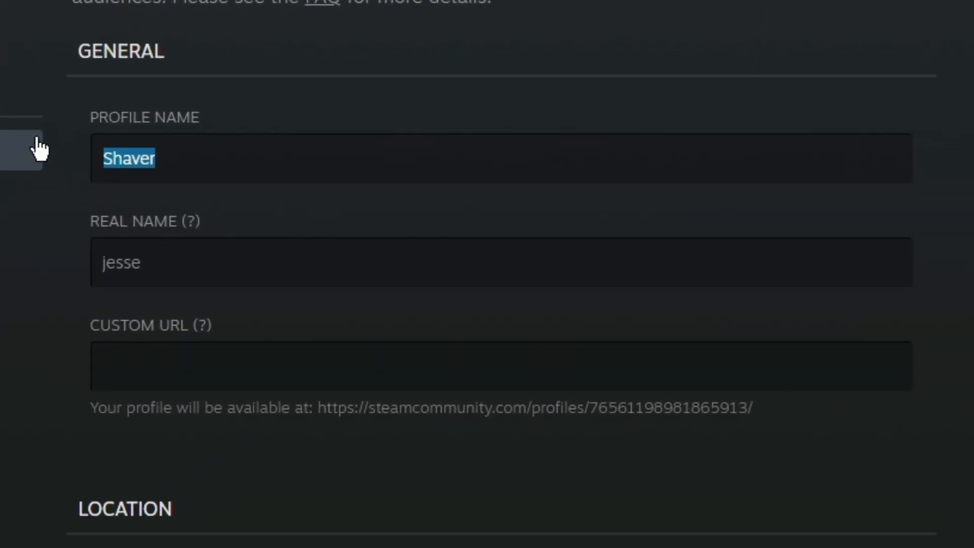
key("Delete")
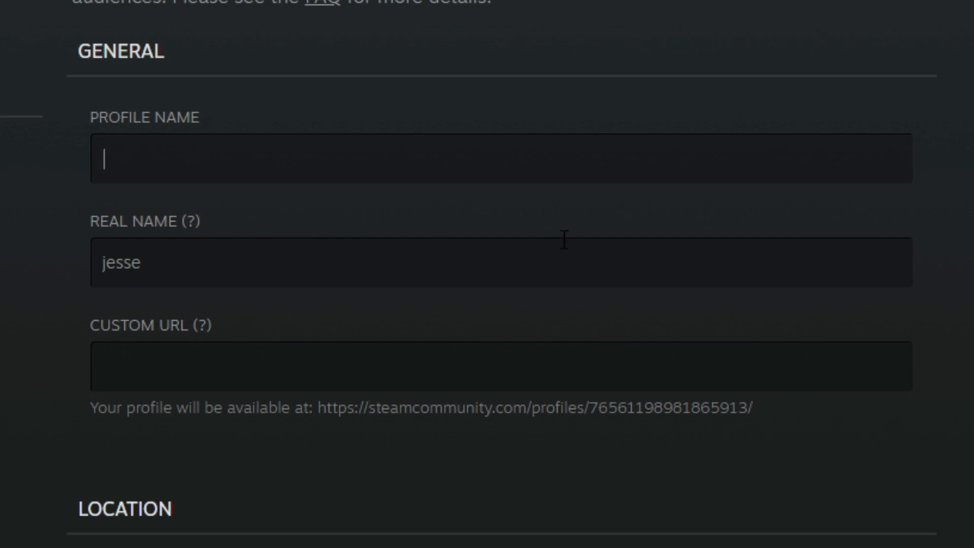
scroll("down", 3)
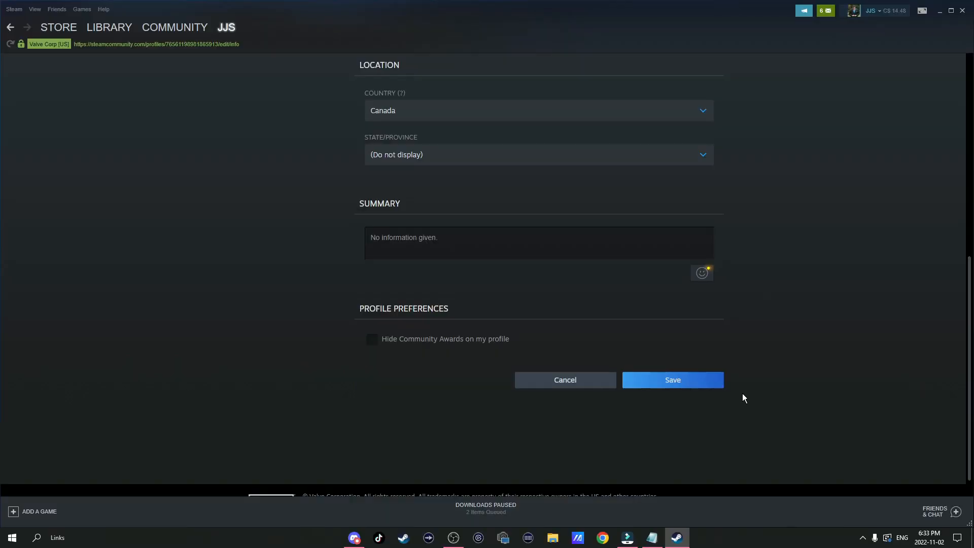
left_click(672, 380)
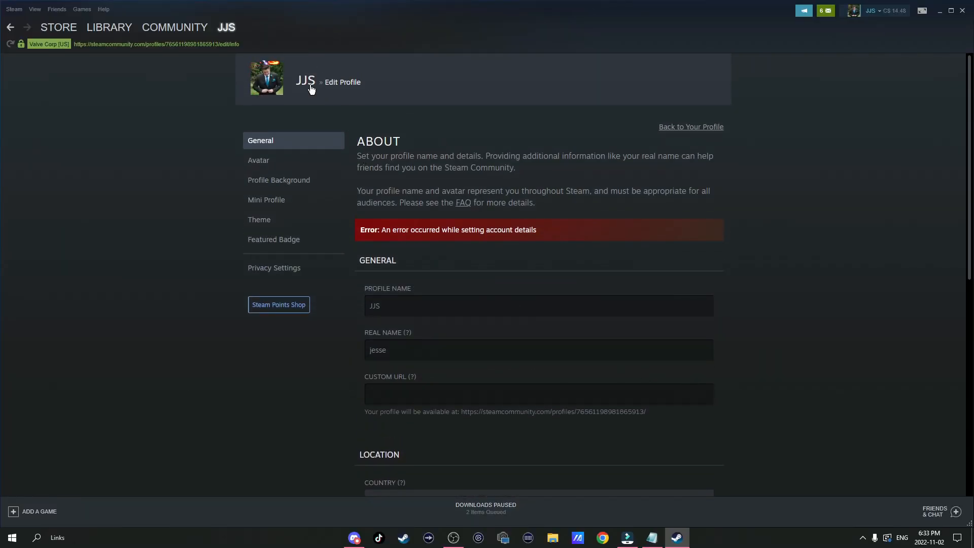